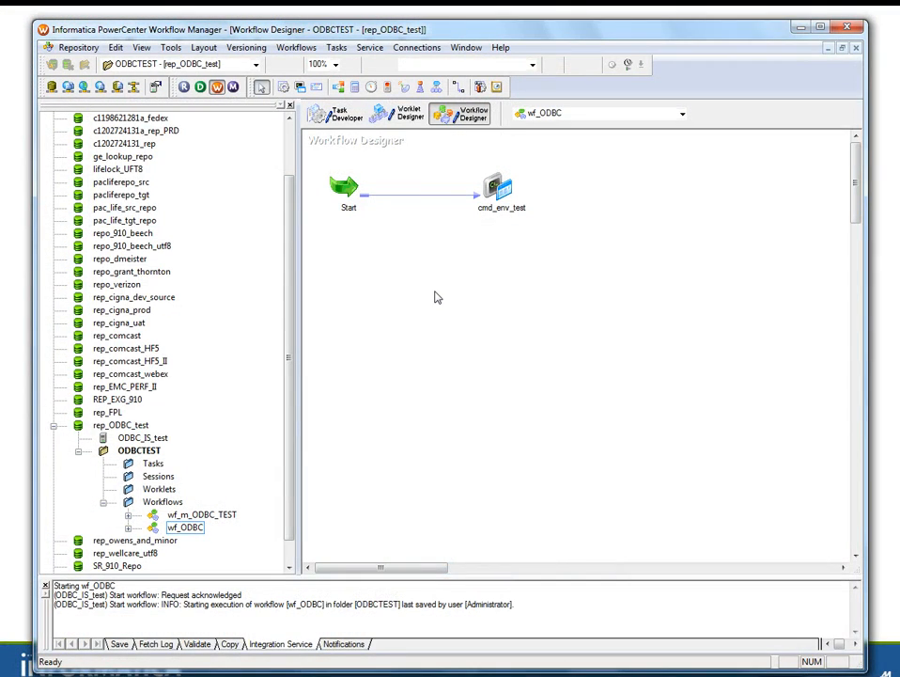
Step: Review the cmd_env_test command task's settings and close them unchanged
{"action": "left_click", "coordinate": [496, 188]}
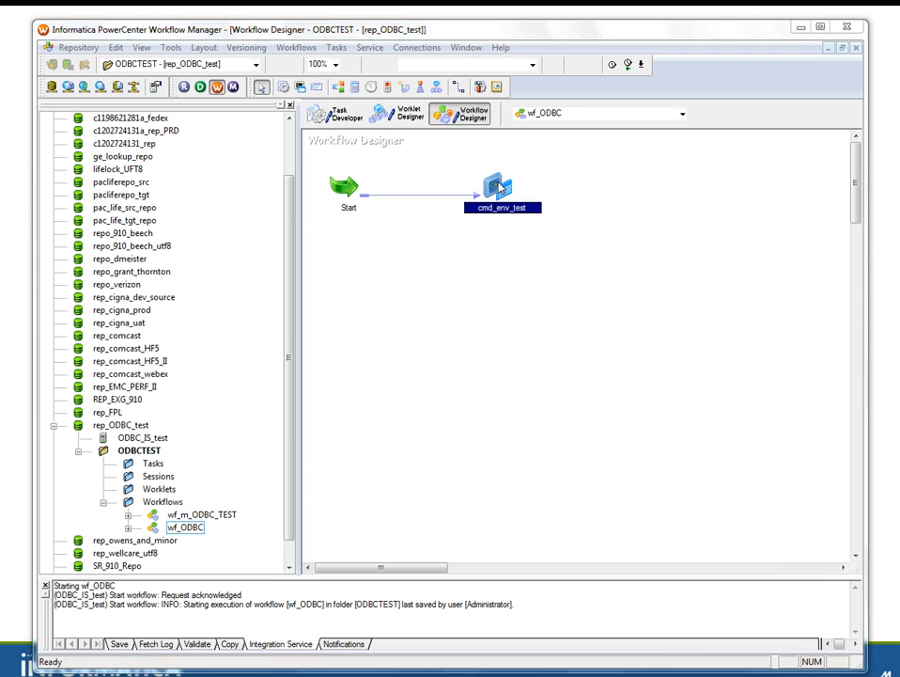
{"action": "double_click", "coordinate": [498, 187]}
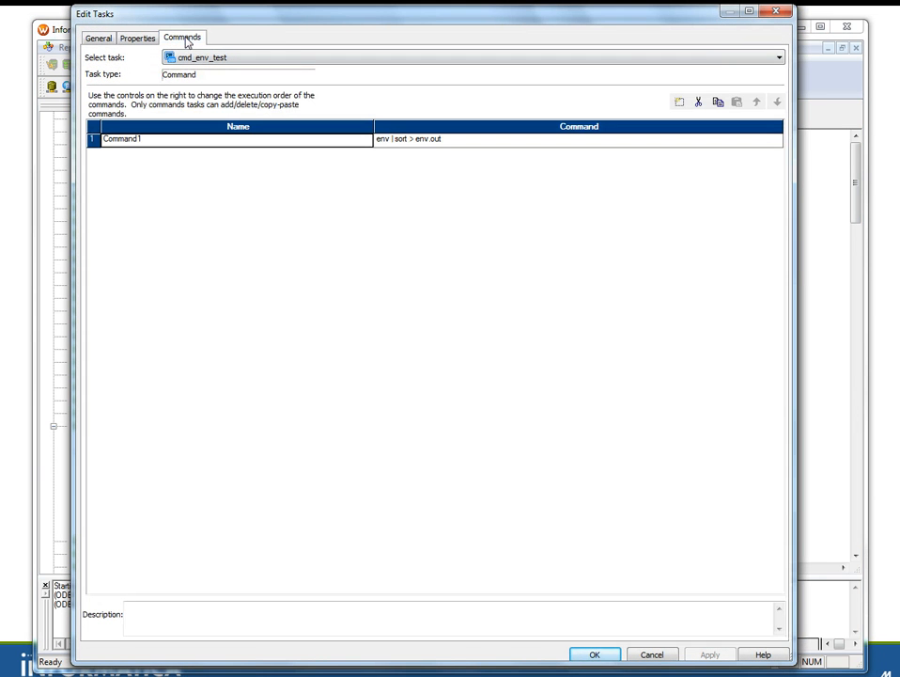
{"action": "mouse_move", "coordinate": [393, 143]}
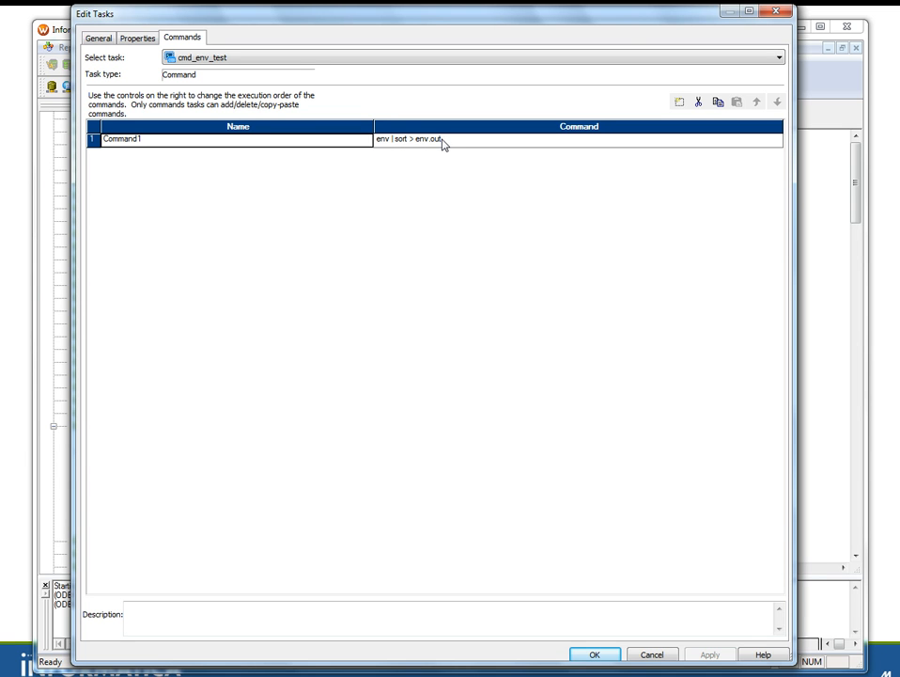
{"action": "mouse_move", "coordinate": [400, 147]}
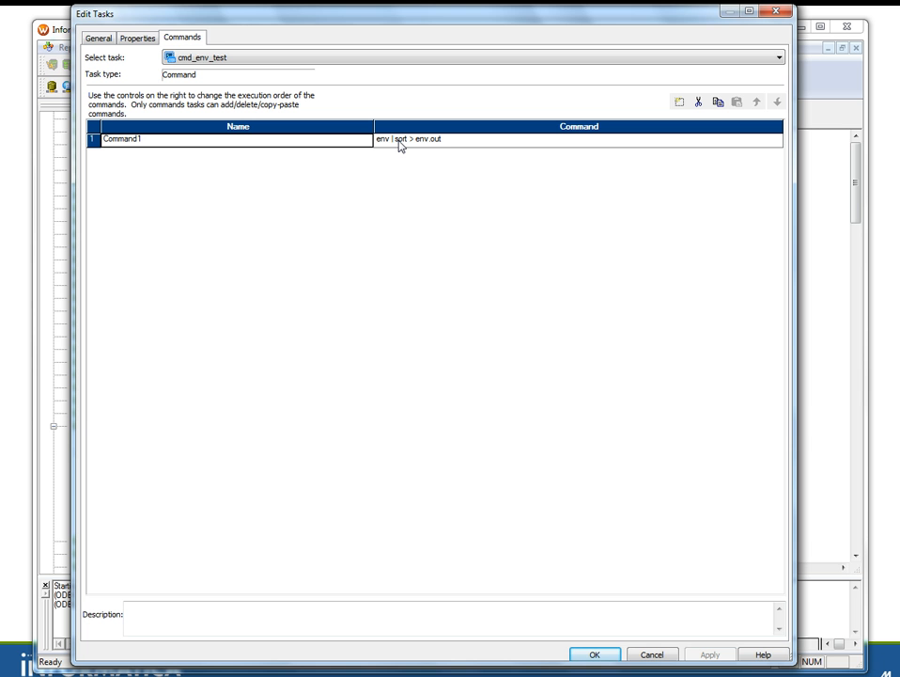
{"action": "left_click", "coordinate": [594, 654]}
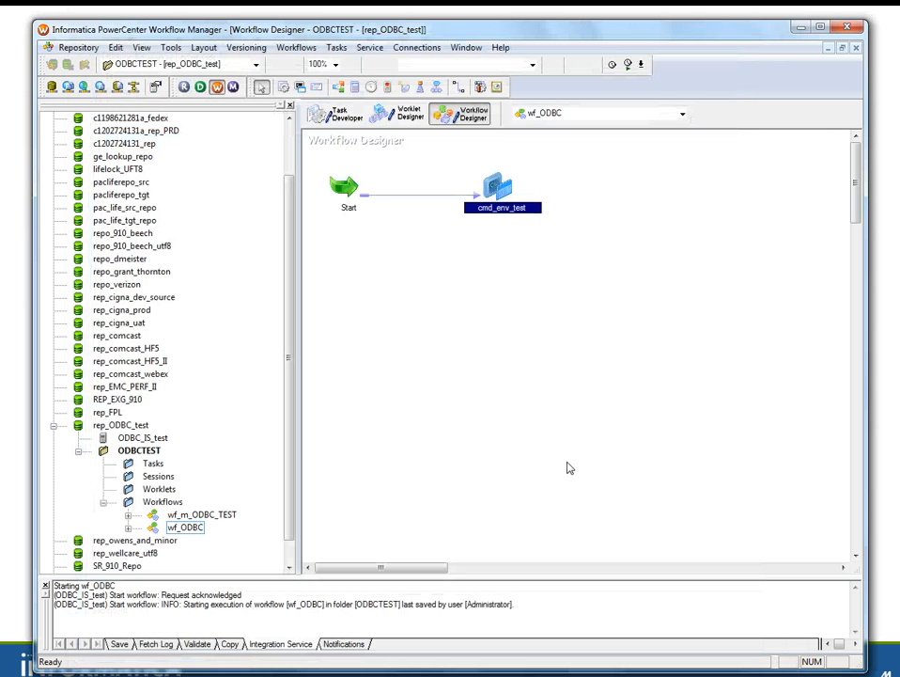
Step: Start the wf_ODBC workflow from the canvas context menu
{"action": "right_click", "coordinate": [568, 466]}
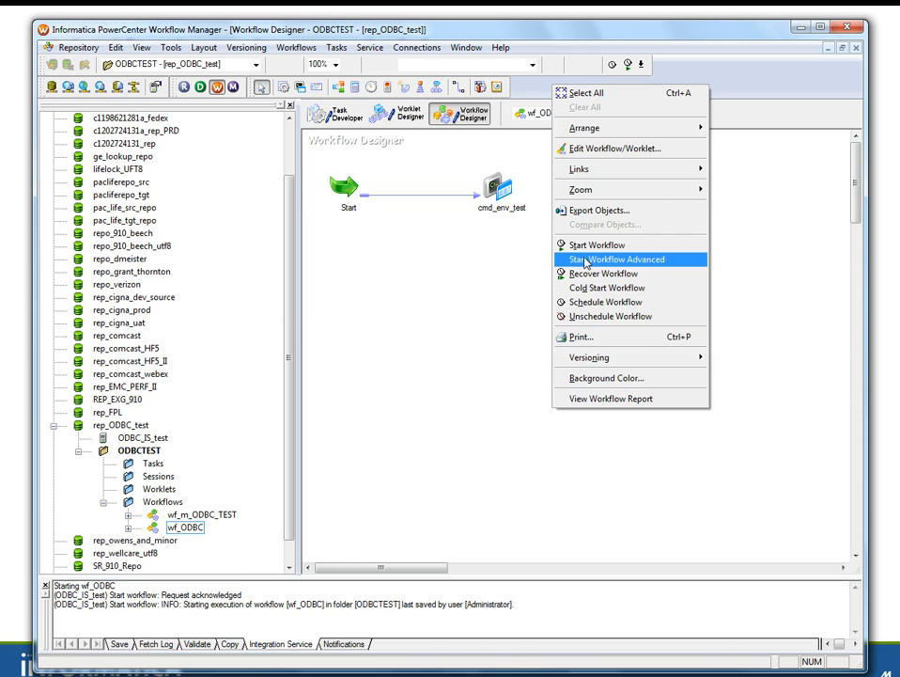
{"action": "left_click", "coordinate": [597, 244]}
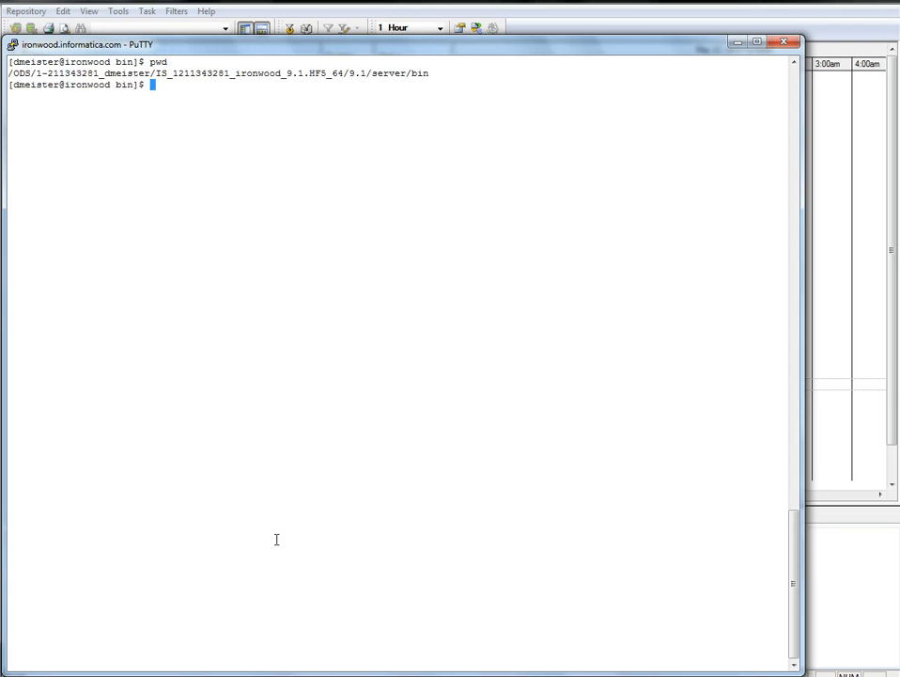
Step: List server/bin newest-first with ls -salt | more, then view env.out in vi
{"action": "type", "text": "ls"}
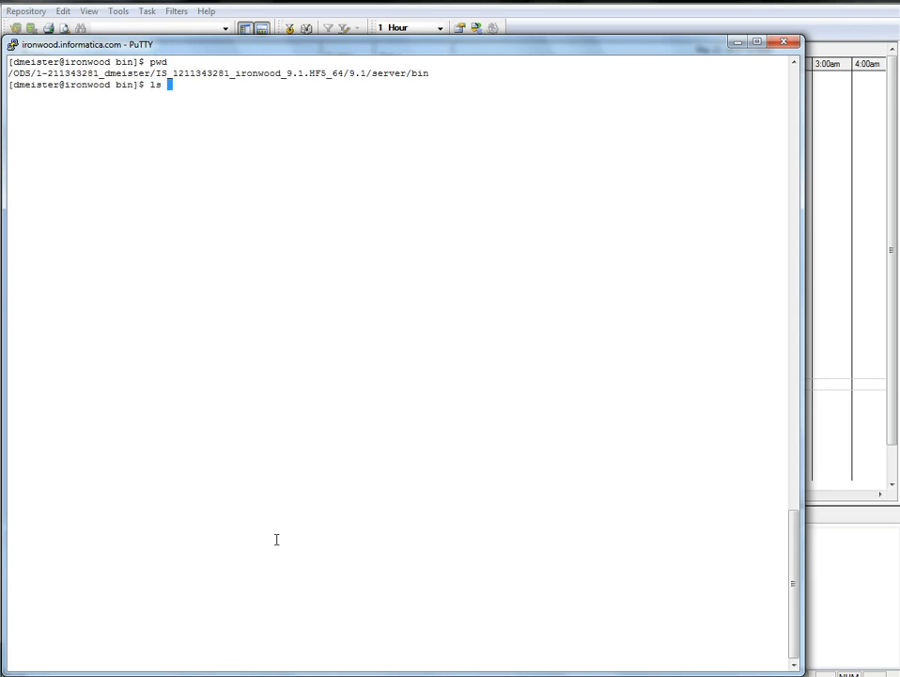
{"action": "type", "text": "-salt |"}
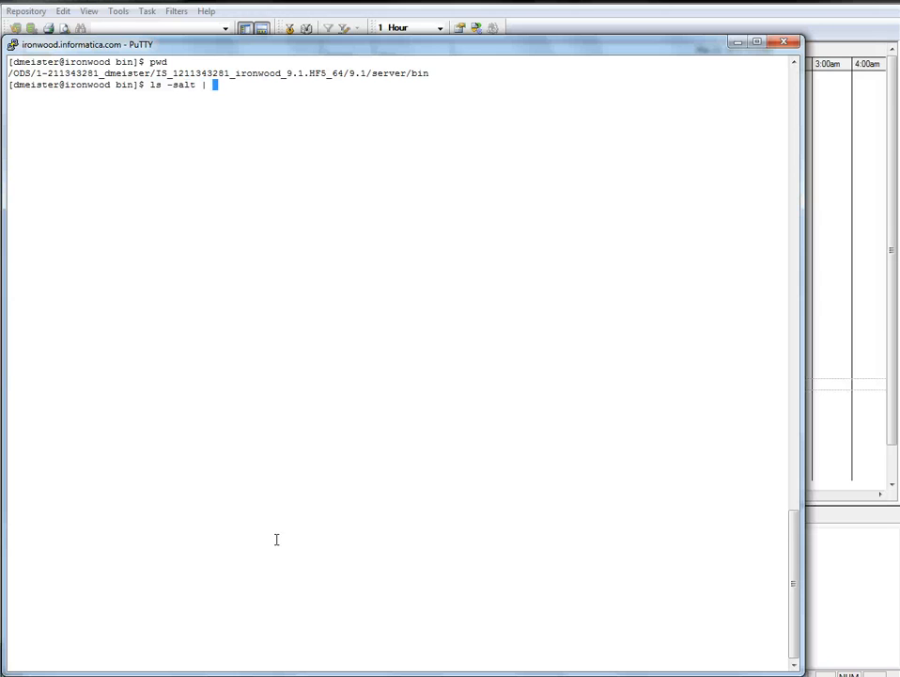
{"action": "key", "text": "Return"}
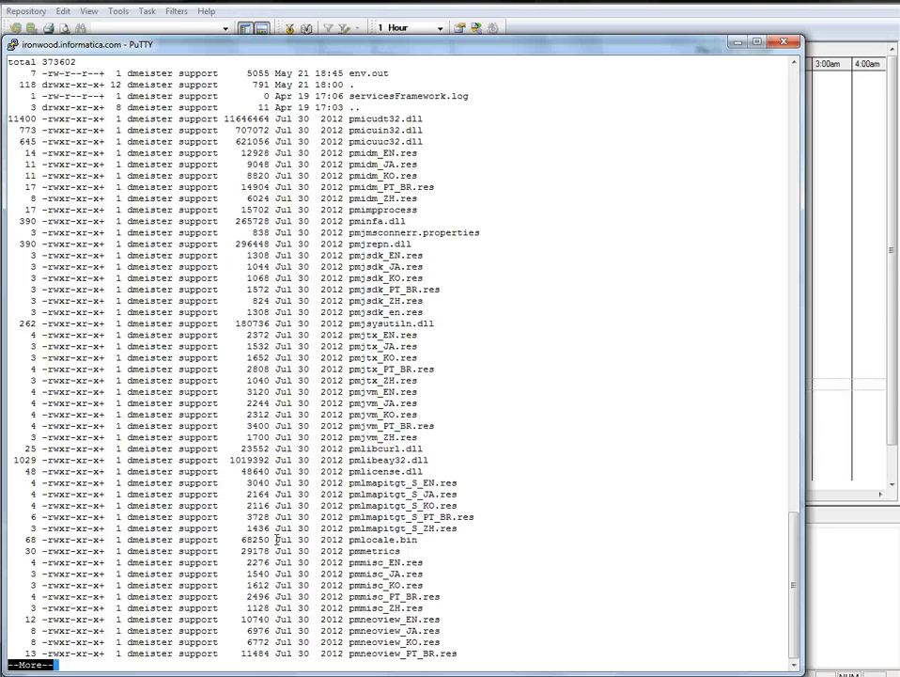
{"action": "type", "text": "vi e"}
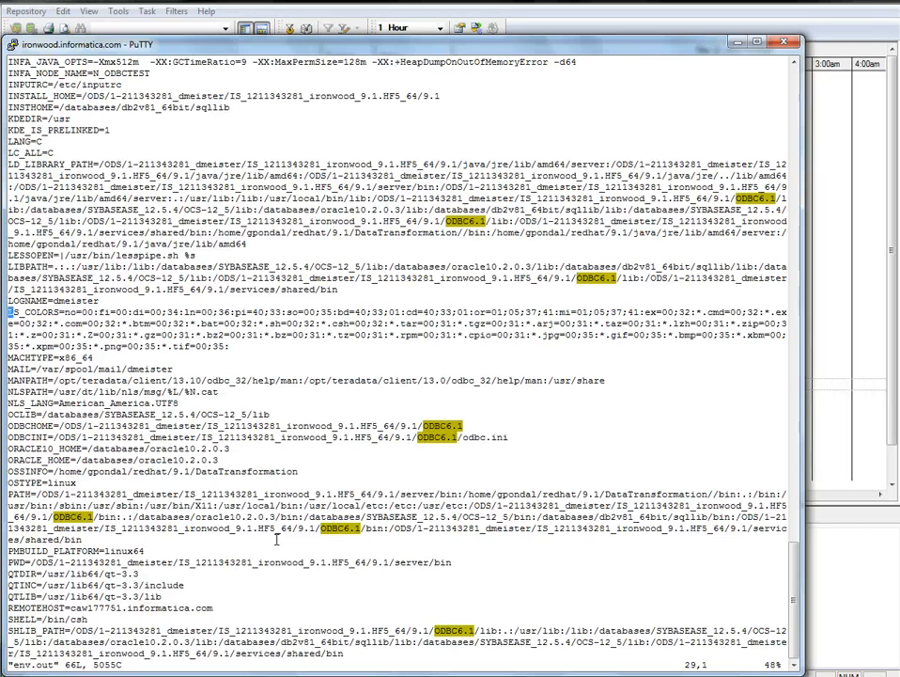
{"action": "scroll", "scroll_direction": "up", "scroll_amount": 3}
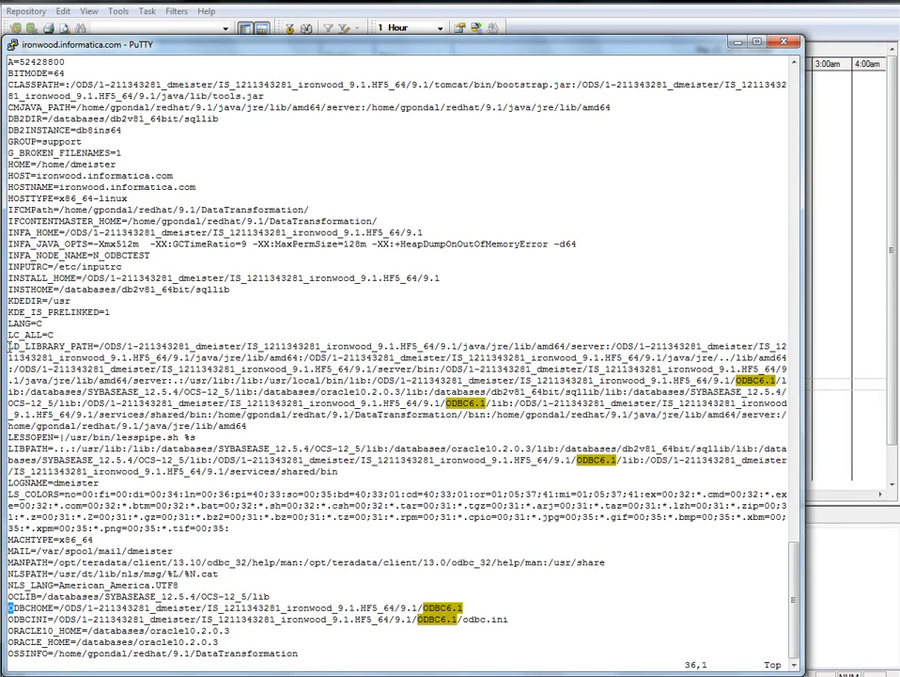
{"action": "double_click", "coordinate": [52, 346]}
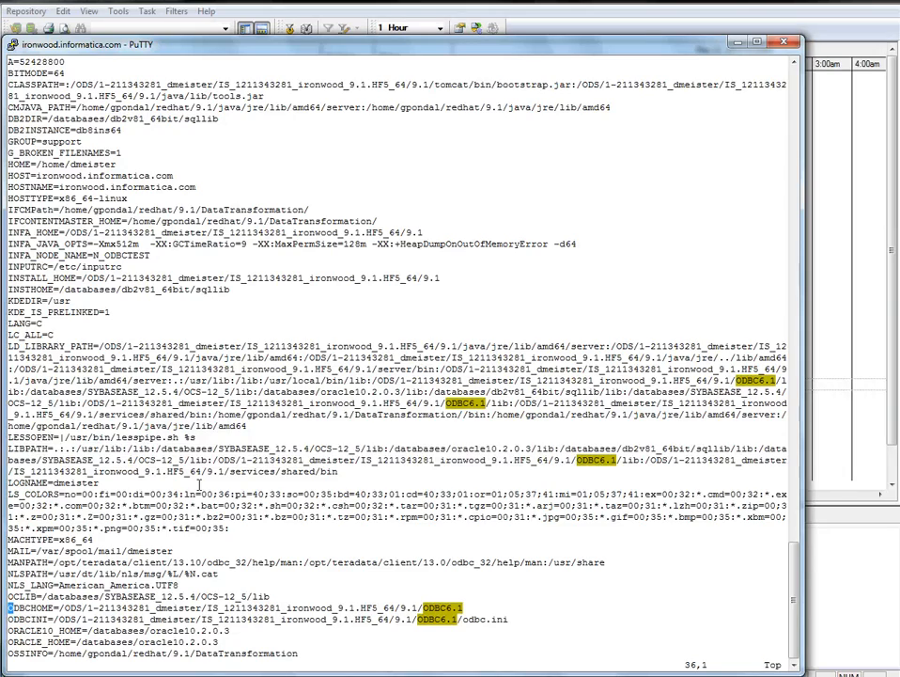
Step: Scroll through env.out and quit vi with :q back to the shell prompt
{"action": "scroll", "scroll_direction": "down", "scroll_amount": 3}
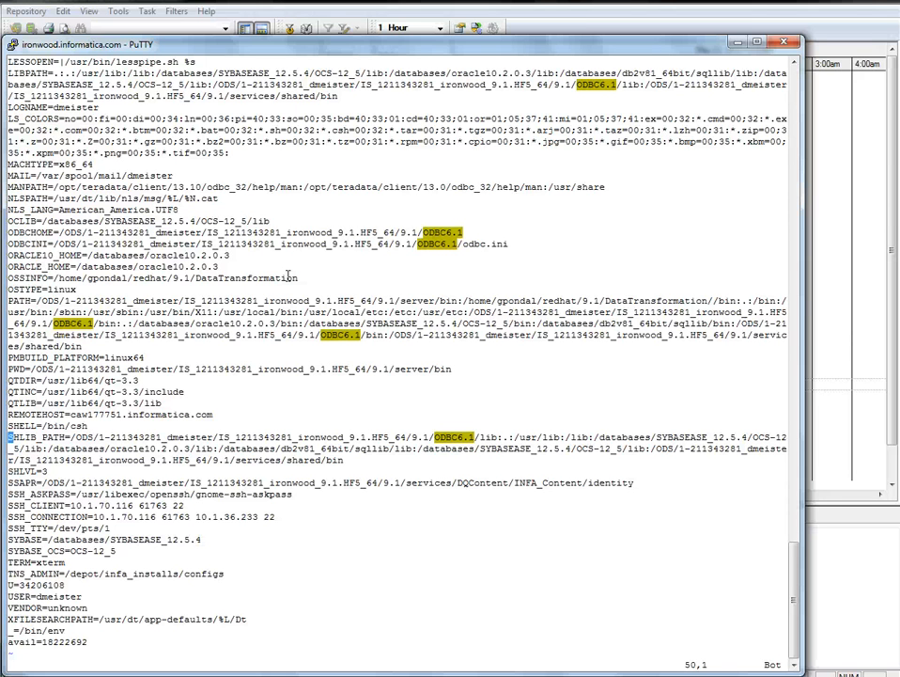
{"action": "type", "text": ":q"}
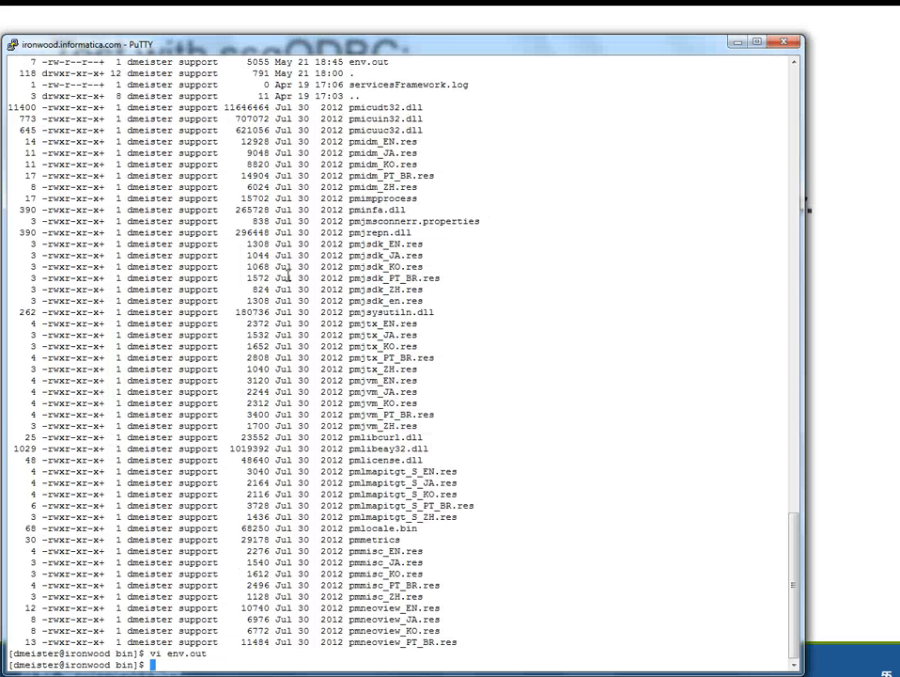
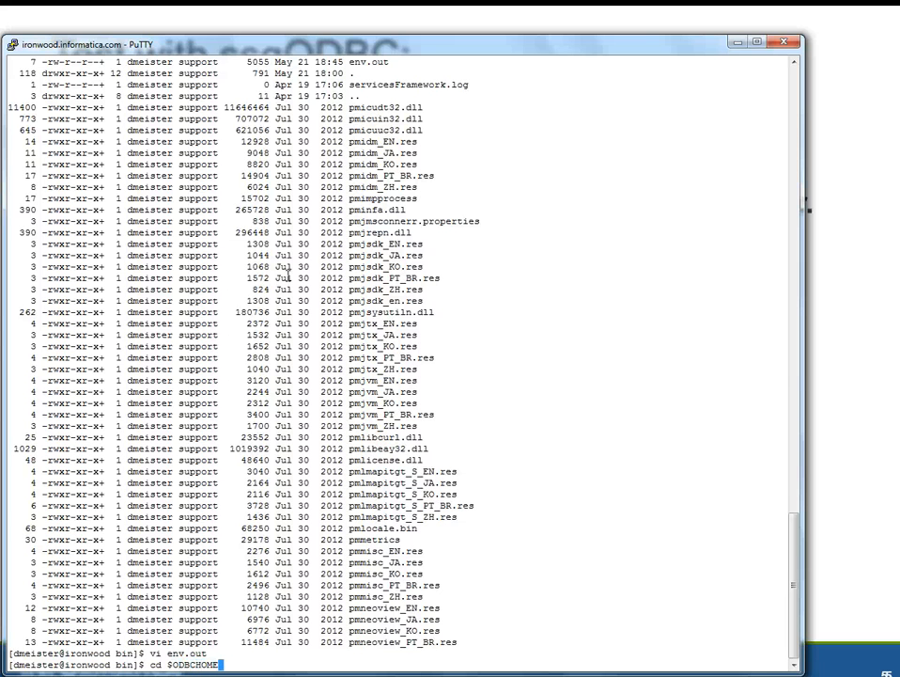
Step: Change into the $ODBCHOME directory
{"action": "key", "text": "Return"}
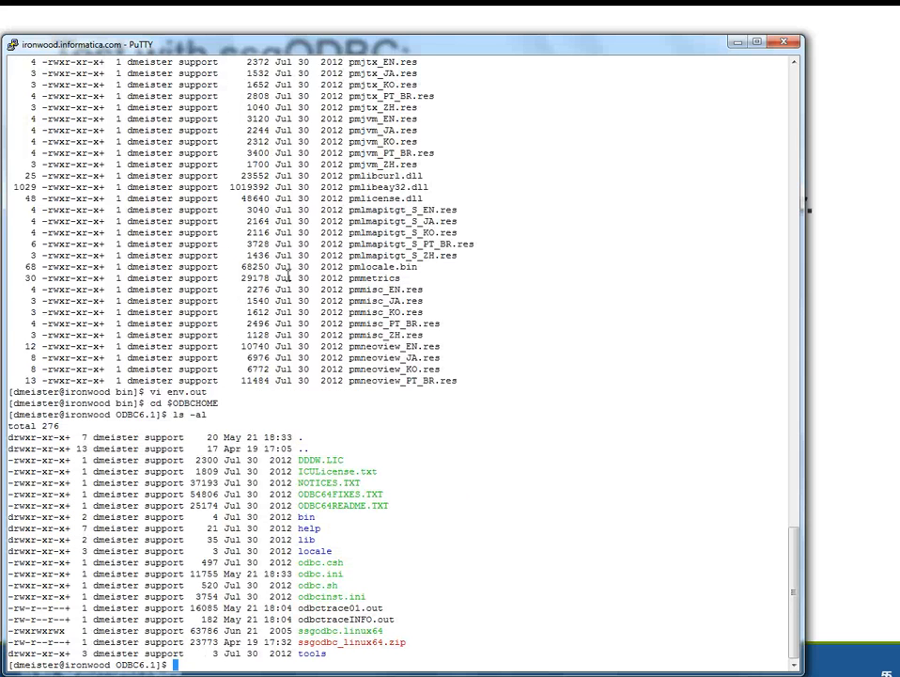
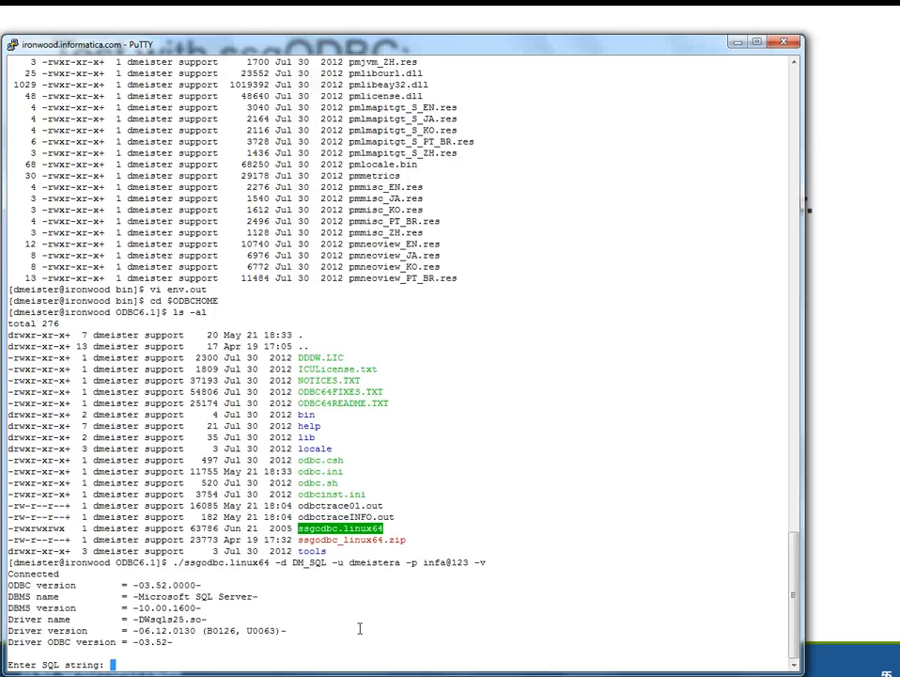
Step: Run select * from person_id_ii through the SQL Server DSN connection
{"action": "type", "text": "s"}
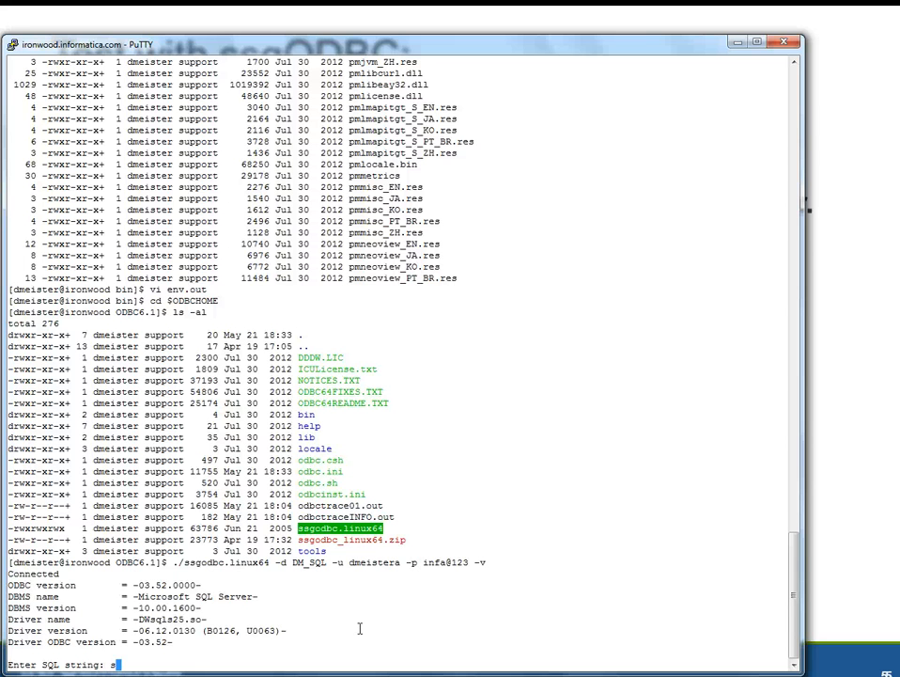
{"action": "type", "text": "elect * from"}
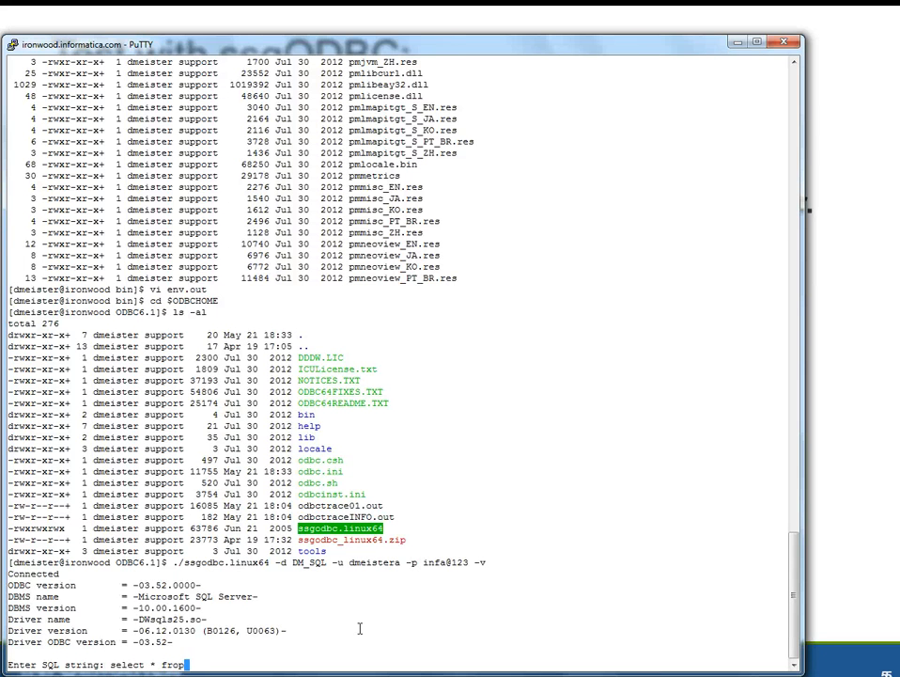
{"action": "type", "text": "m"}
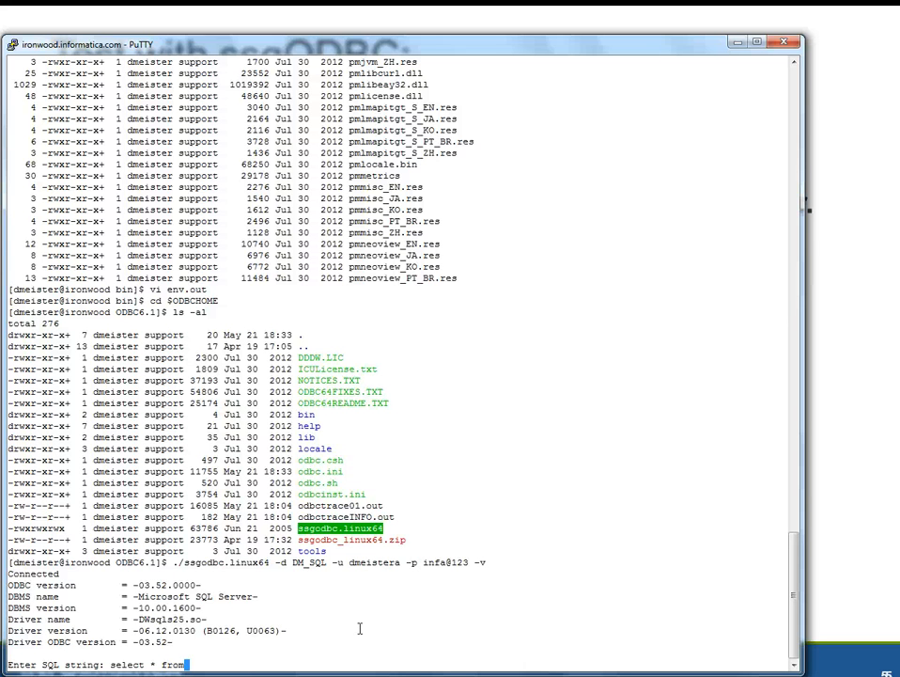
{"action": "type", "text": "p"}
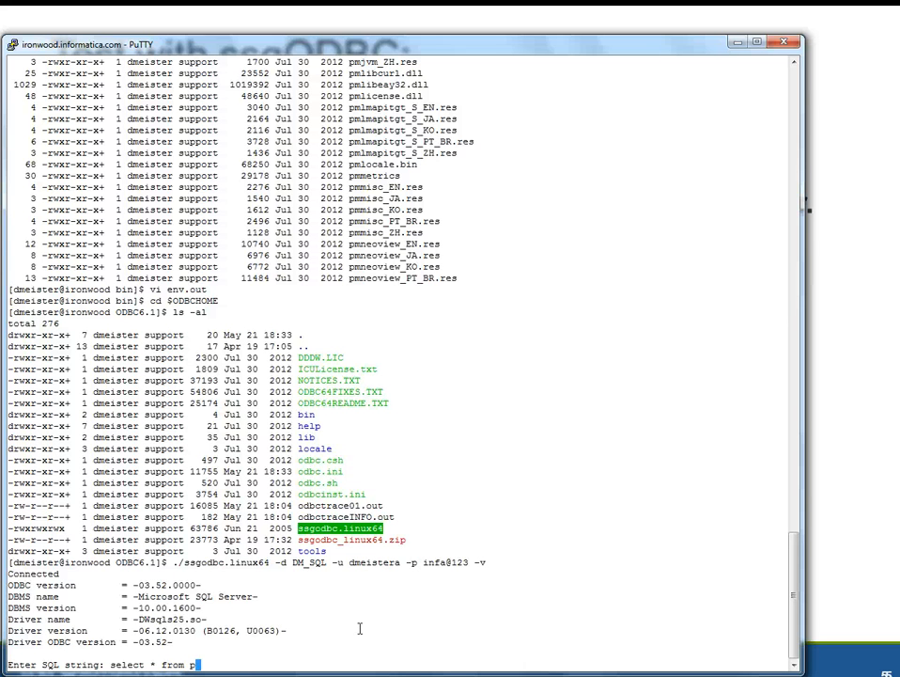
{"action": "type", "text": "erson_id_ii"}
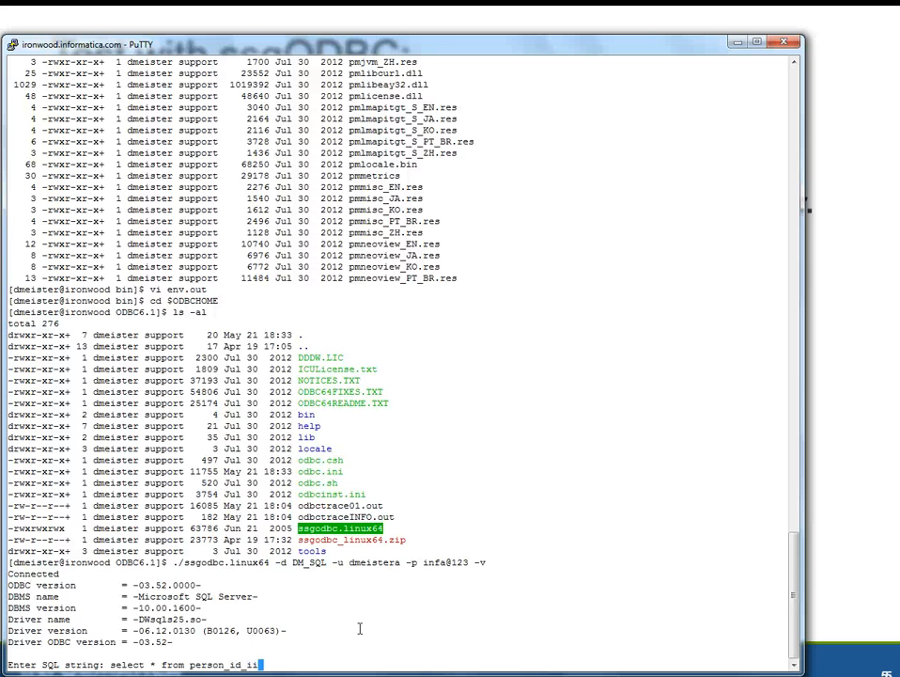
{"action": "key", "text": "Return"}
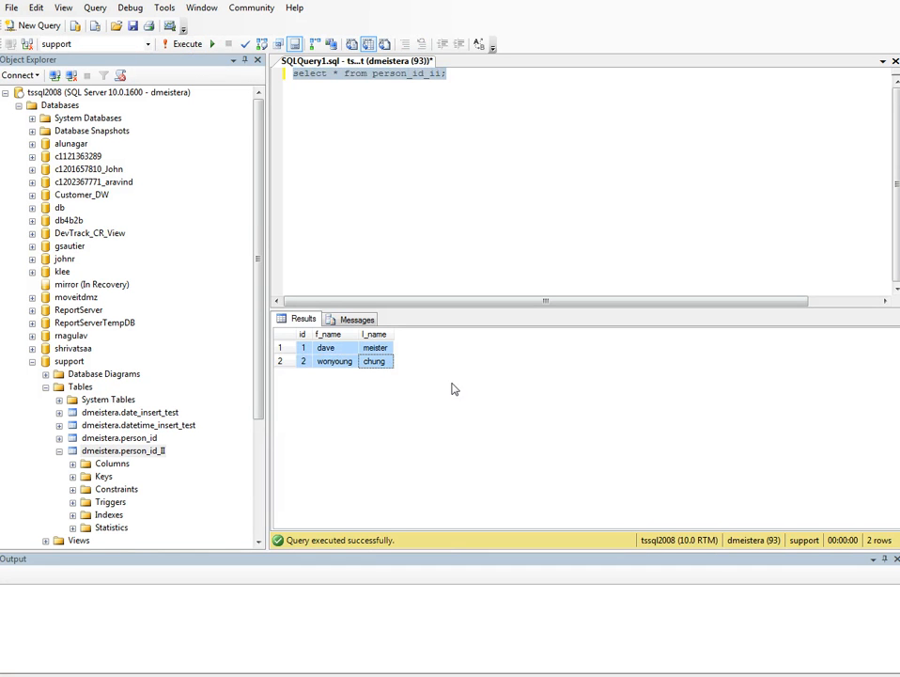
{"action": "mouse_move", "coordinate": [442, 380]}
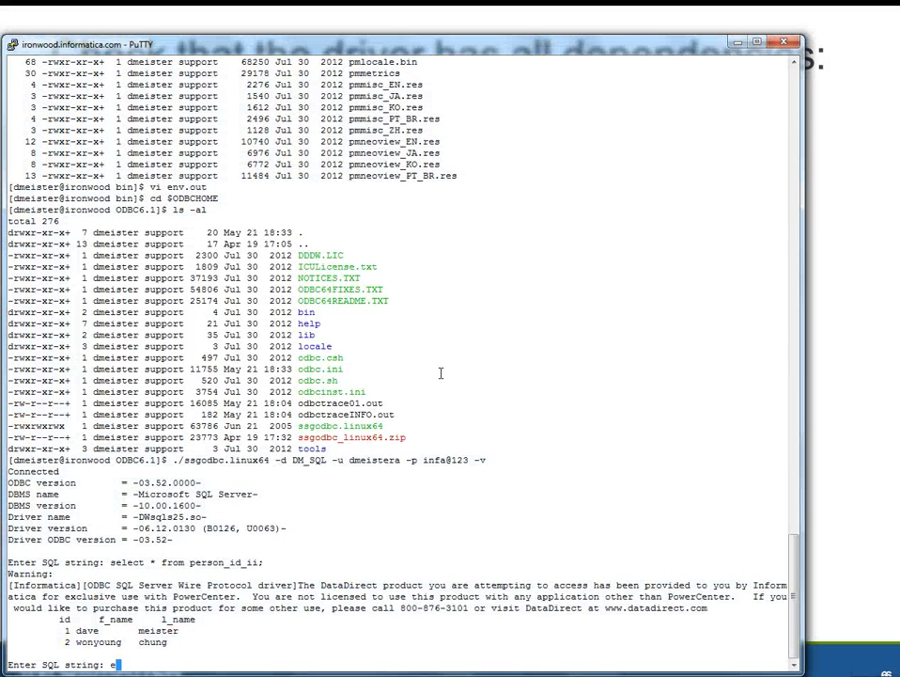
Step: Exit ssgodbc, move into lib and run ldd DWsqls25.so to check driver dependencies
{"action": "type", "text": "exit;"}
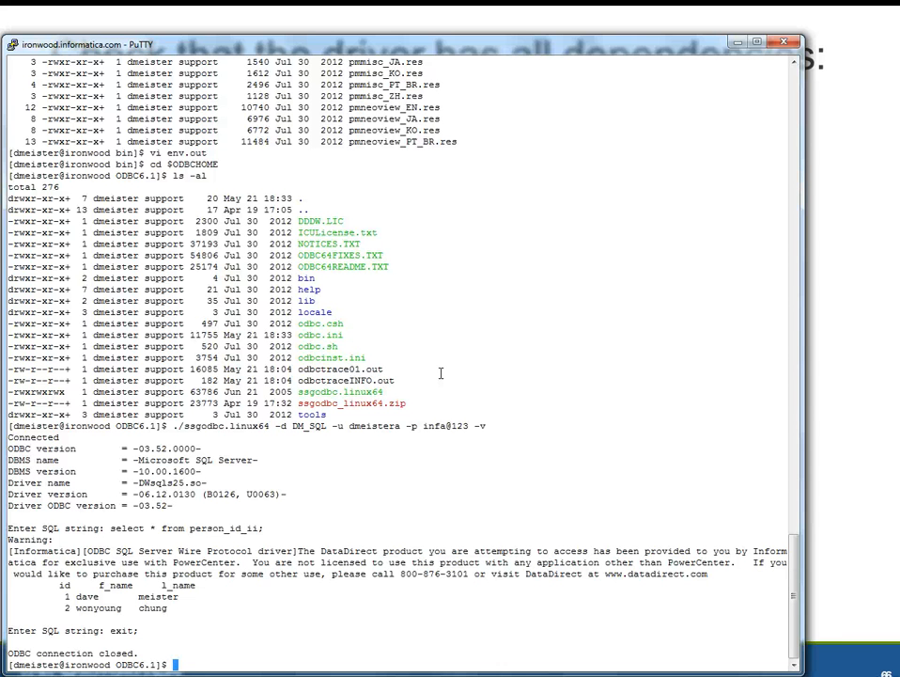
{"action": "type", "text": "cd lib"}
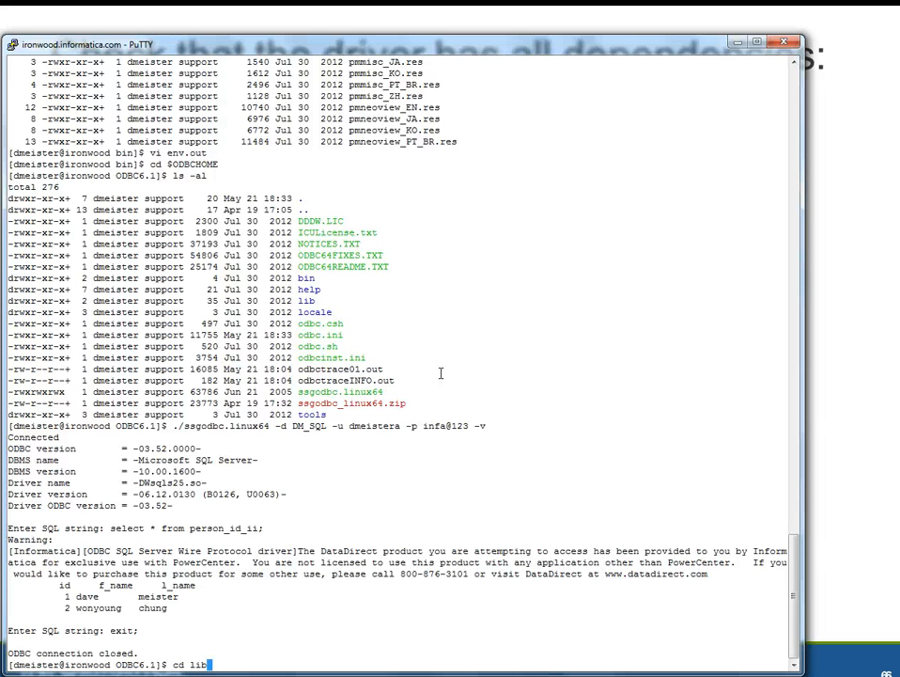
{"action": "key", "text": "Return"}
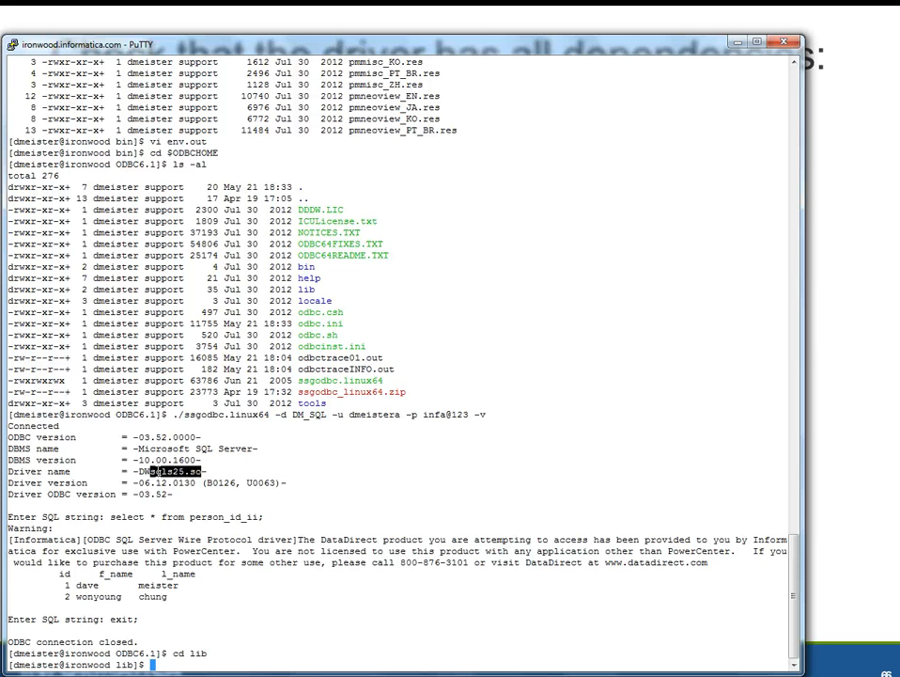
{"action": "type", "text": "l"}
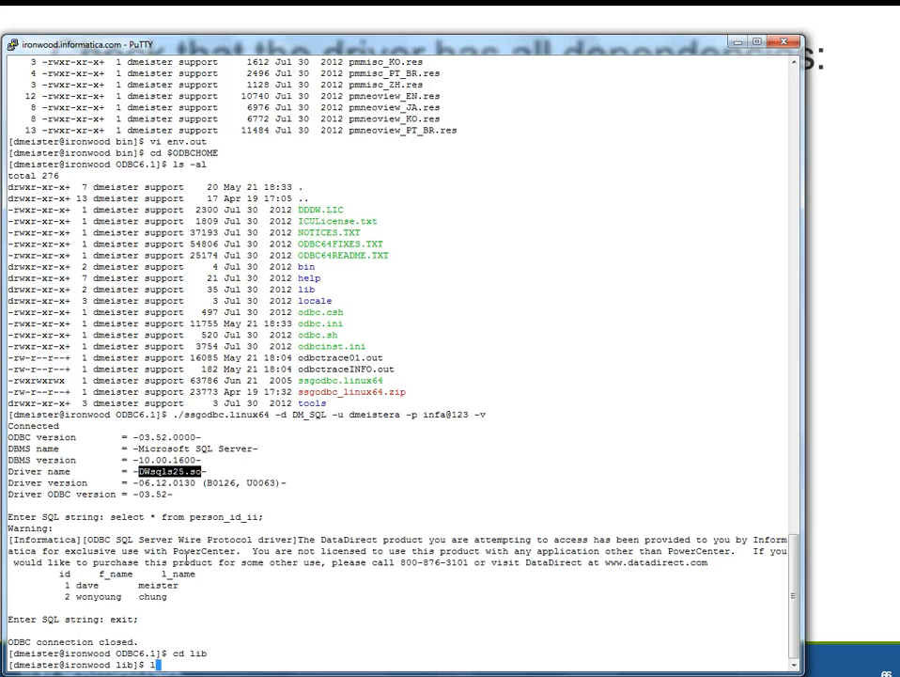
{"action": "type", "text": "dd DWsqls25.so"}
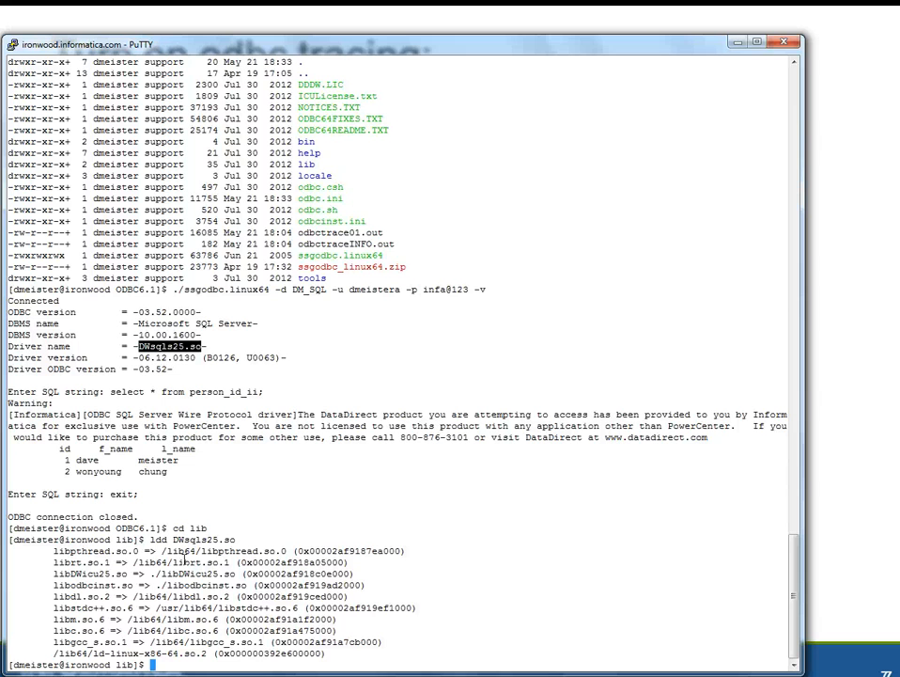
Step: View $ODBCINI confirming Trace=1 and TraceFile, then save and quit with :wq!
{"action": "type", "text": "vi"}
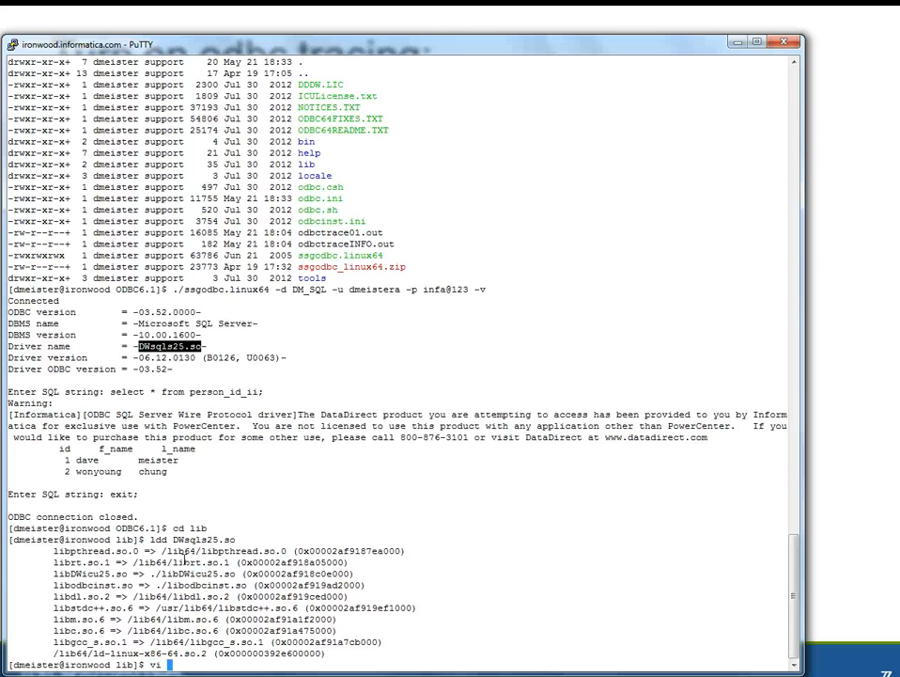
{"action": "type", "text": "$ODBC"}
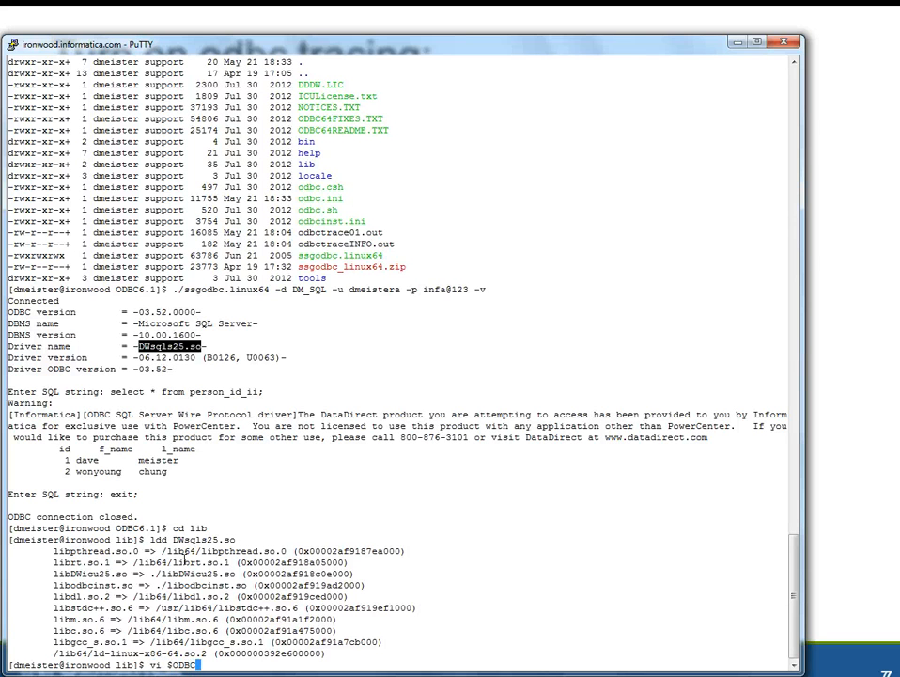
{"action": "key", "text": "Return"}
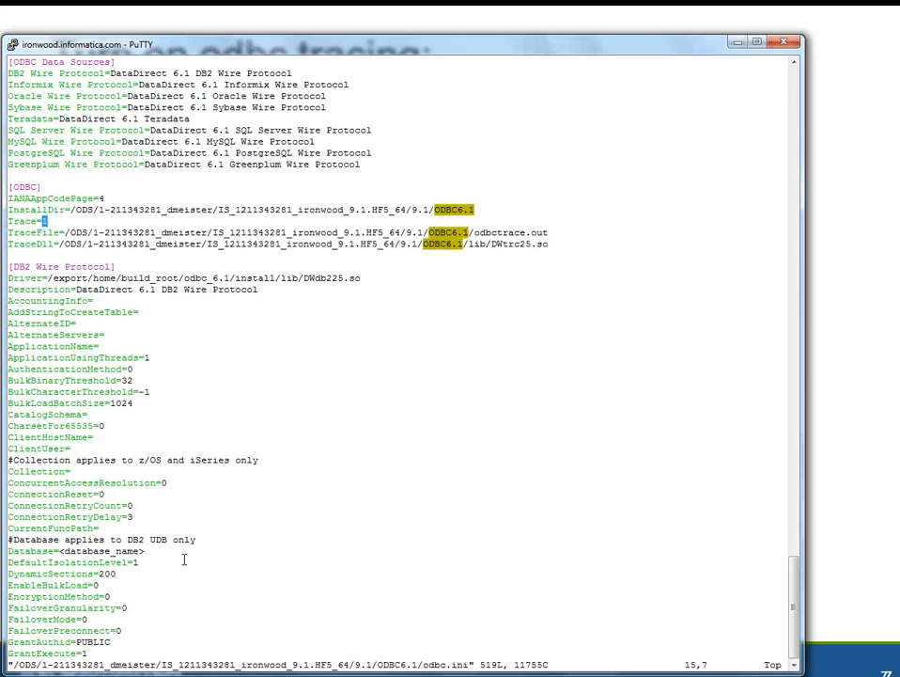
{"action": "type", "text": ":wq!"}
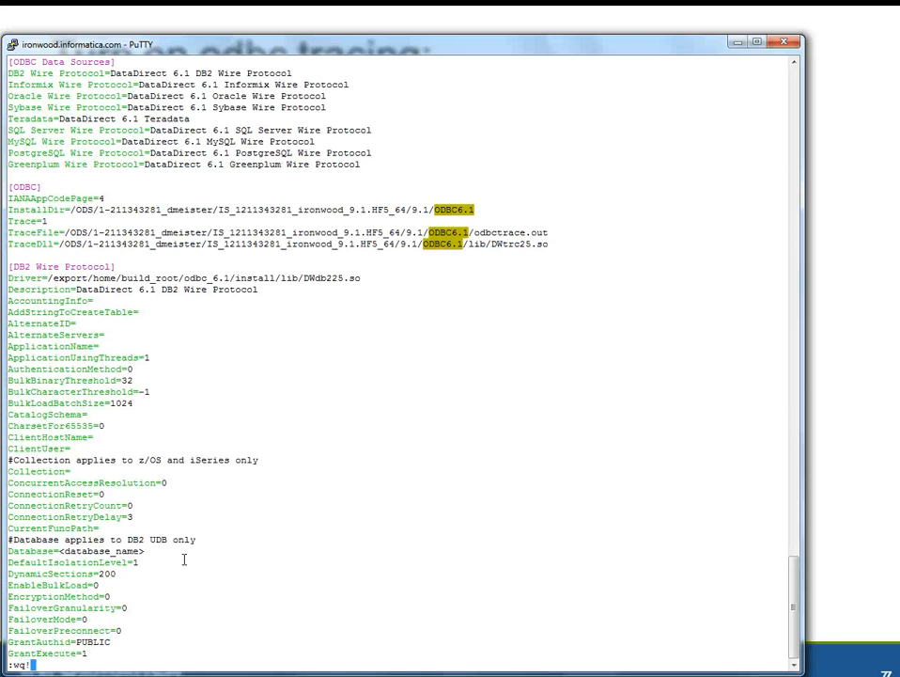
{"action": "key", "text": "Return"}
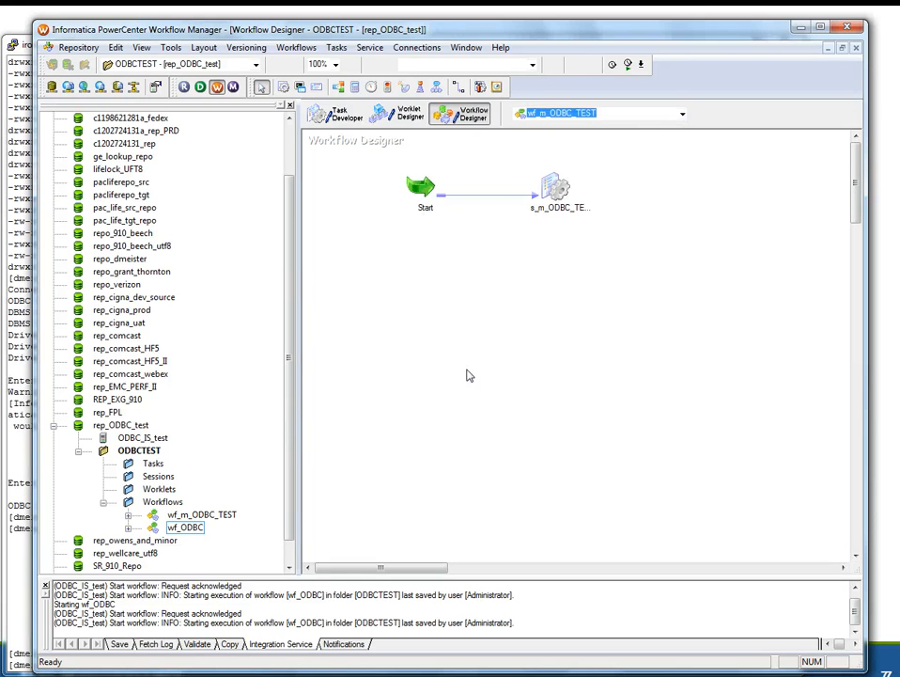
{"action": "mouse_move", "coordinate": [478, 334]}
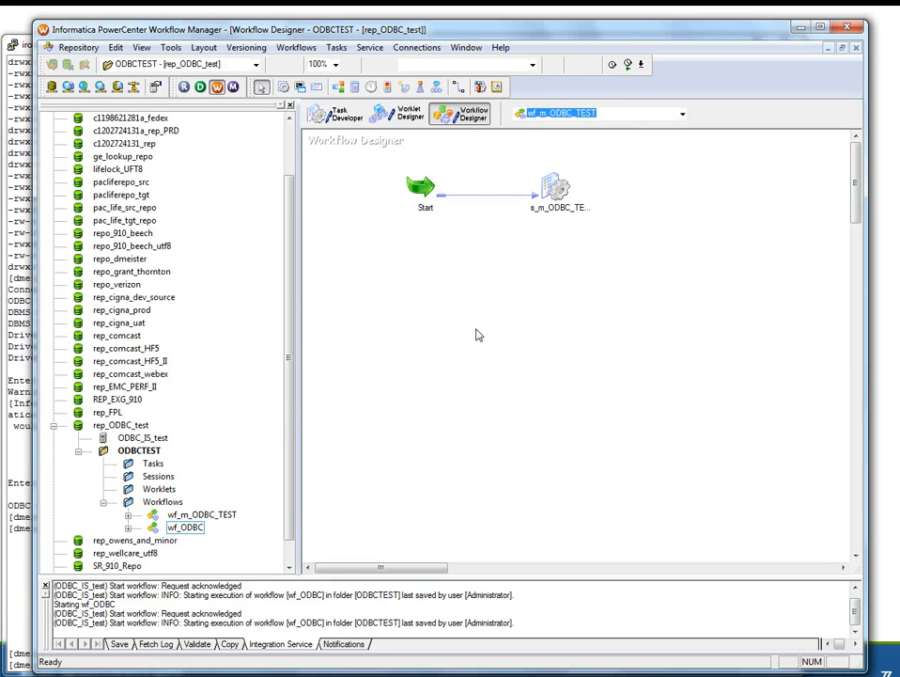
Step: Start wf_ODBC from the Workflow Designer canvas and let it succeed
{"action": "right_click", "coordinate": [478, 335]}
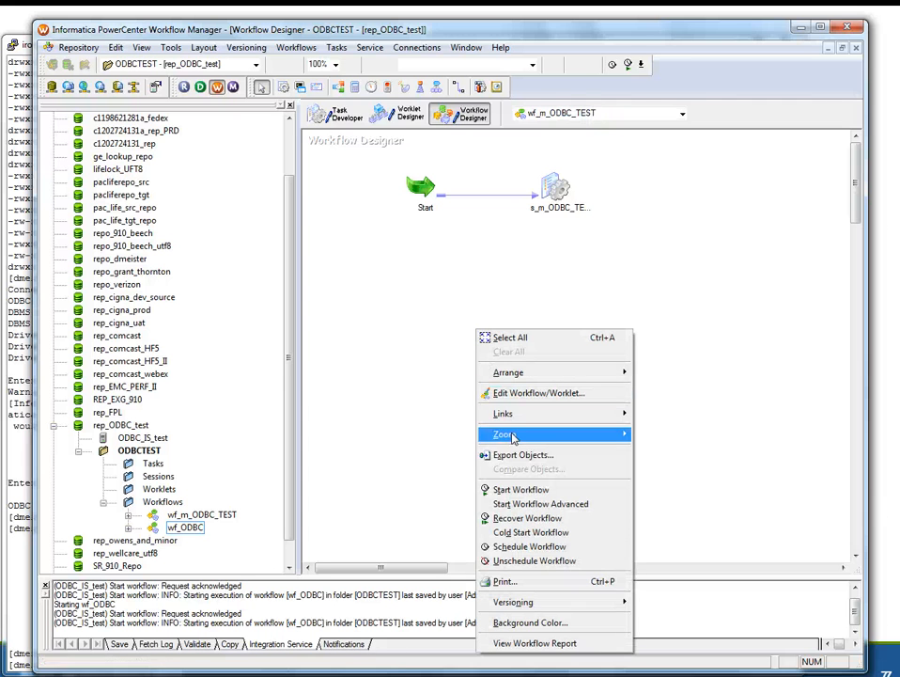
{"action": "left_click", "coordinate": [523, 489]}
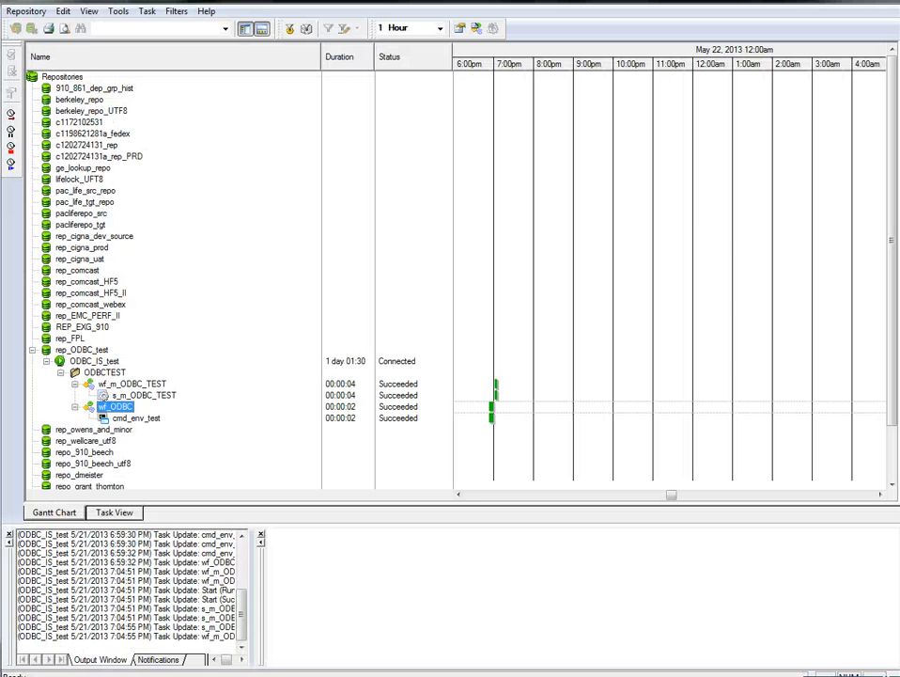
{"action": "mouse_move", "coordinate": [463, 635]}
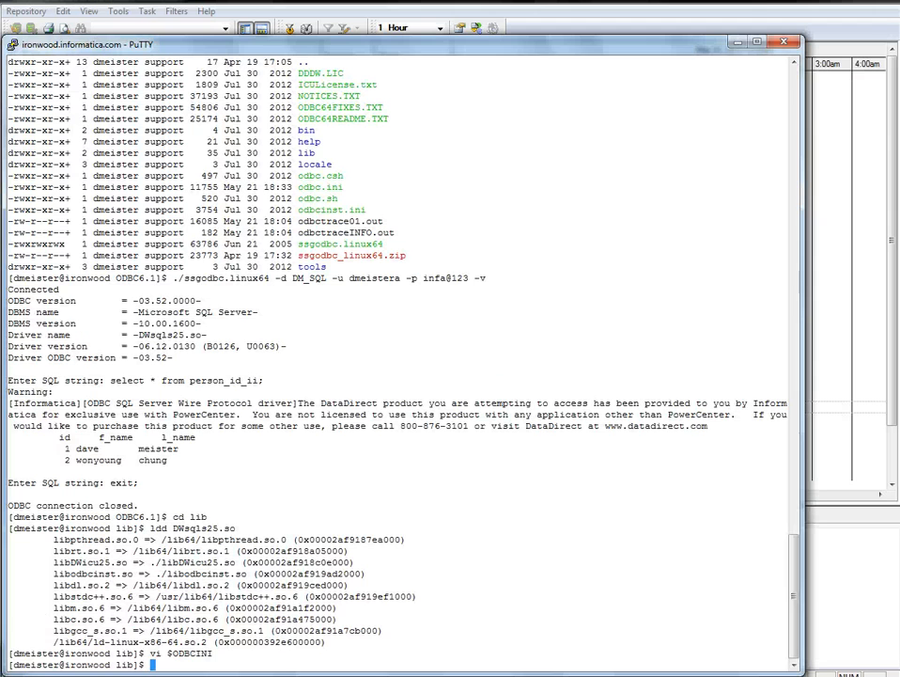
{"action": "mouse_move", "coordinate": [438, 568]}
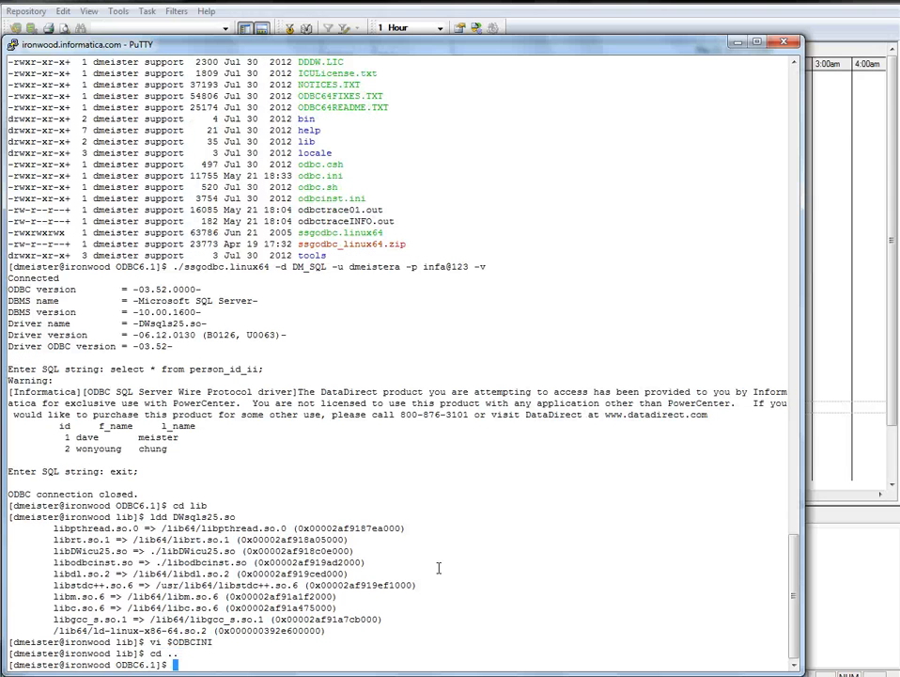
Step: List the ODBC home for new trace files and cat odbctraceINFO.out
{"action": "type", "text": "ls -sa"}
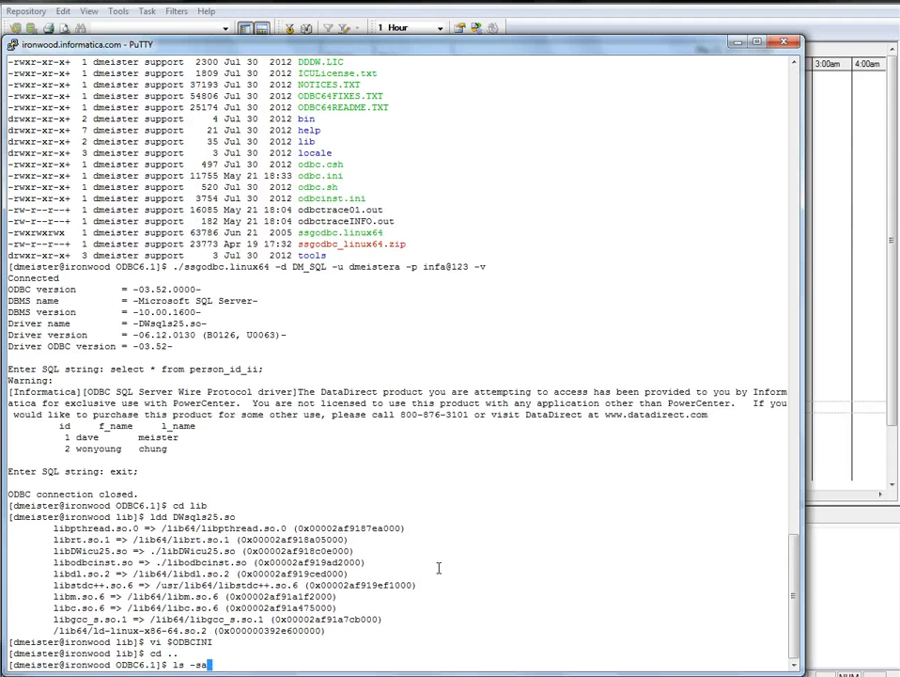
{"action": "key", "text": "Return"}
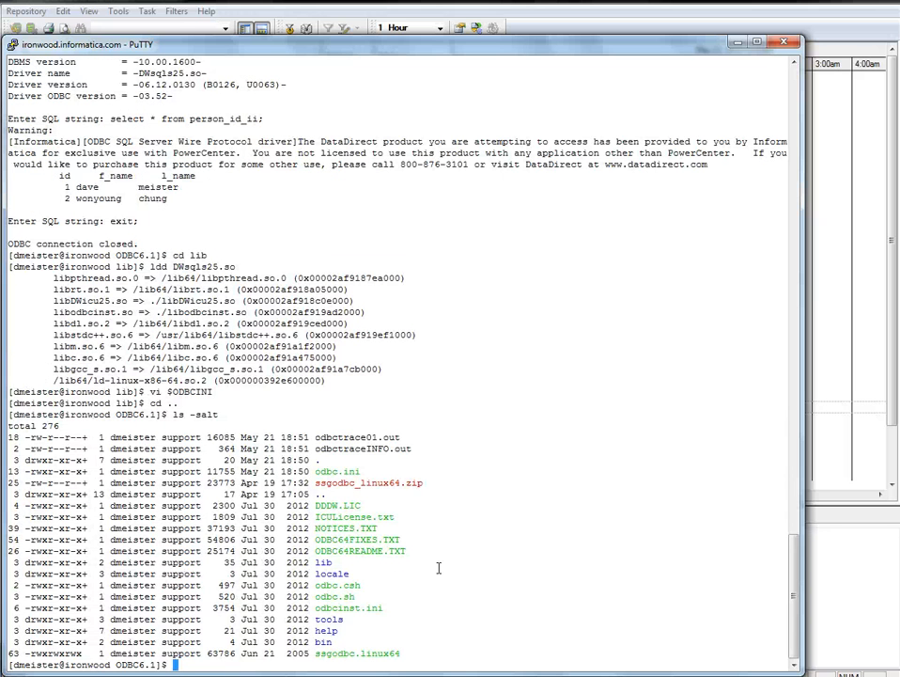
{"action": "mouse_move", "coordinate": [415, 451]}
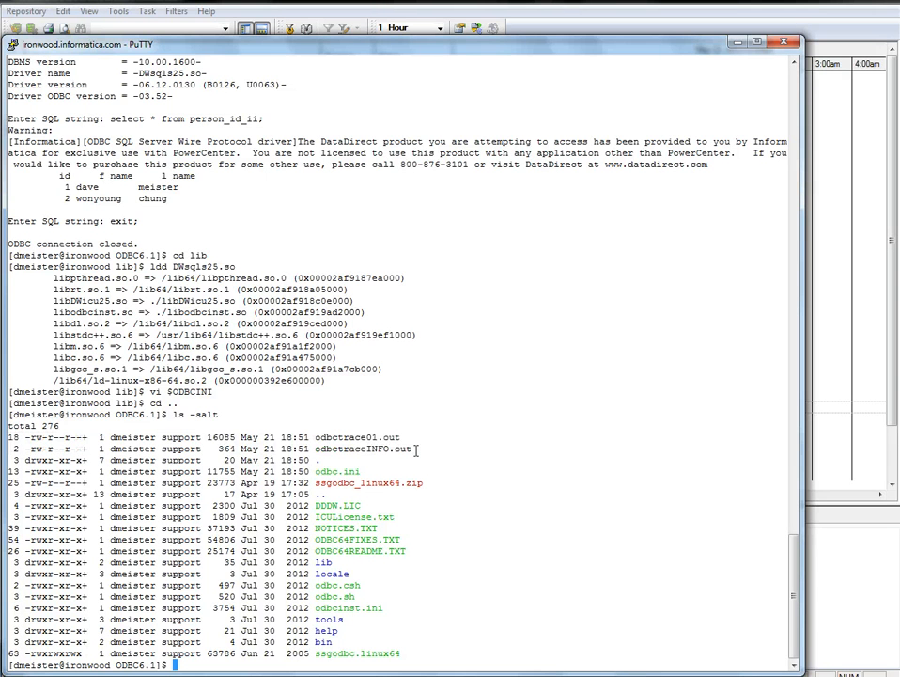
{"action": "type", "text": "cat odbctraceINFO.out"}
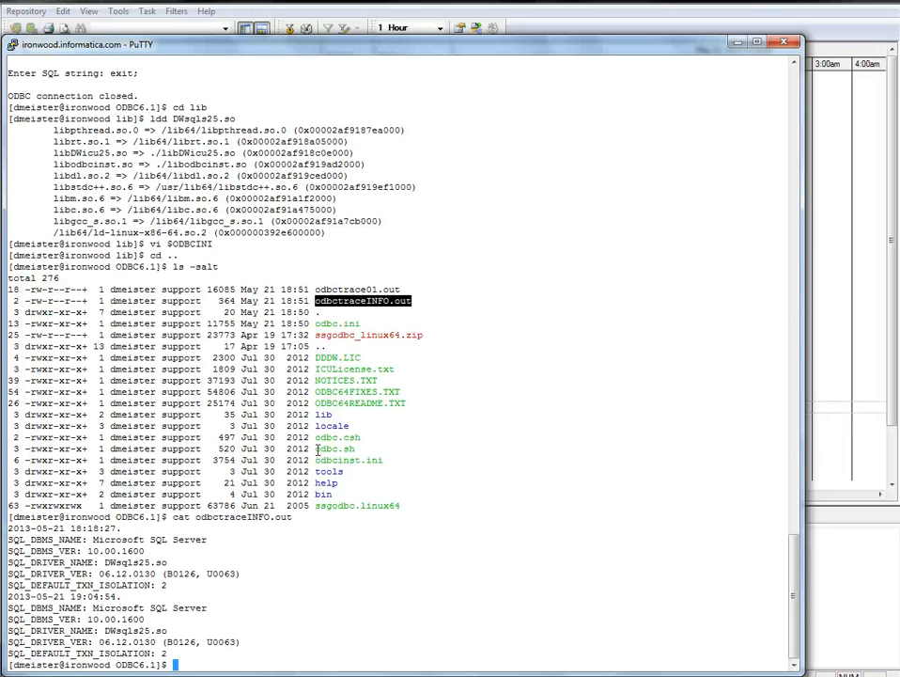
Step: View the odbctrace01.out trace file in vi
{"action": "type", "text": "vi"}
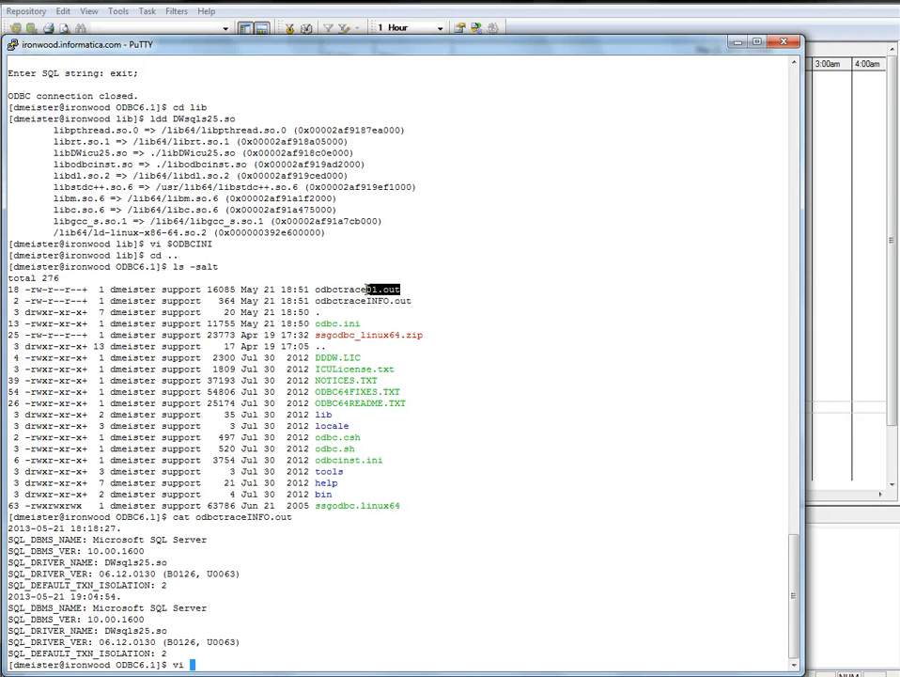
{"action": "type", "text": "odbctrace01.out"}
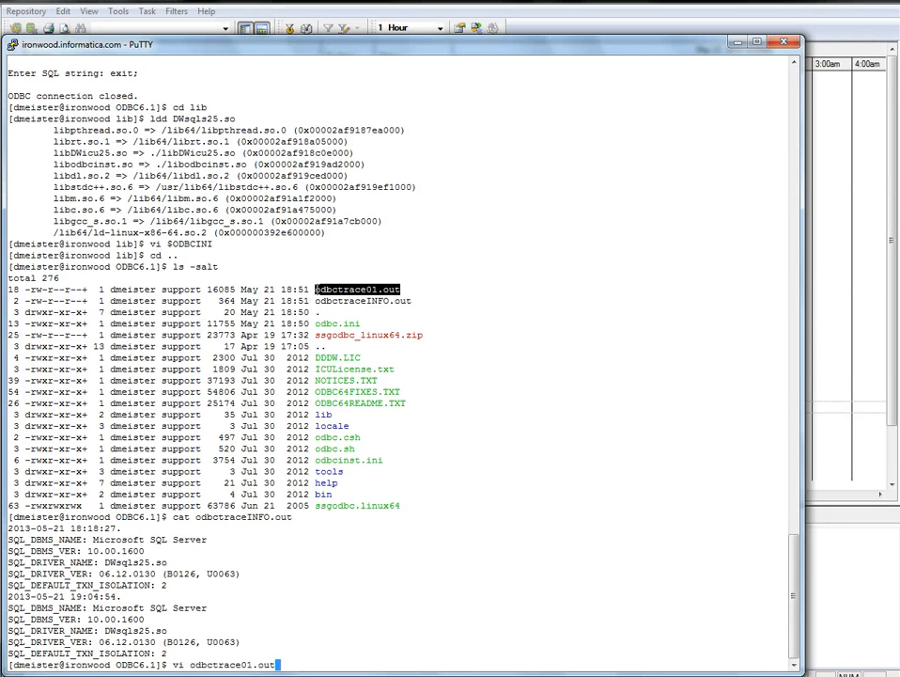
{"action": "key", "text": "Return"}
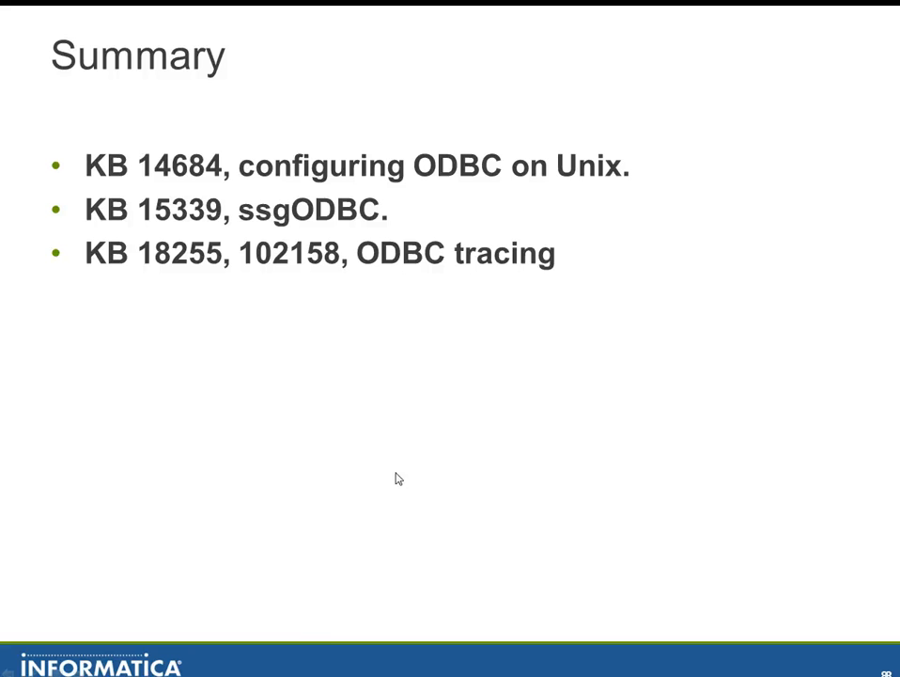
{"action": "mouse_move", "coordinate": [329, 632]}
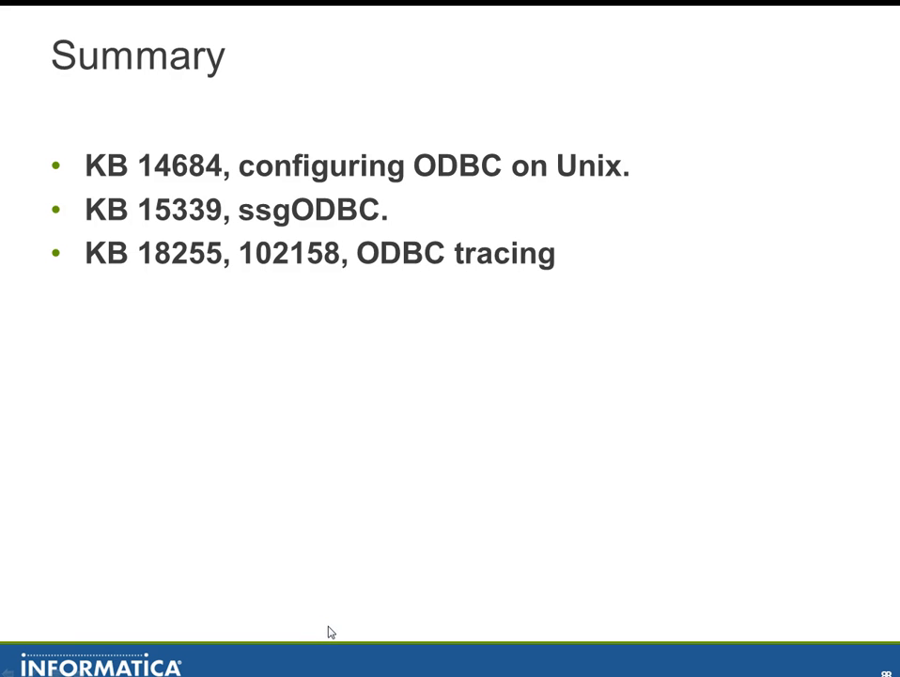